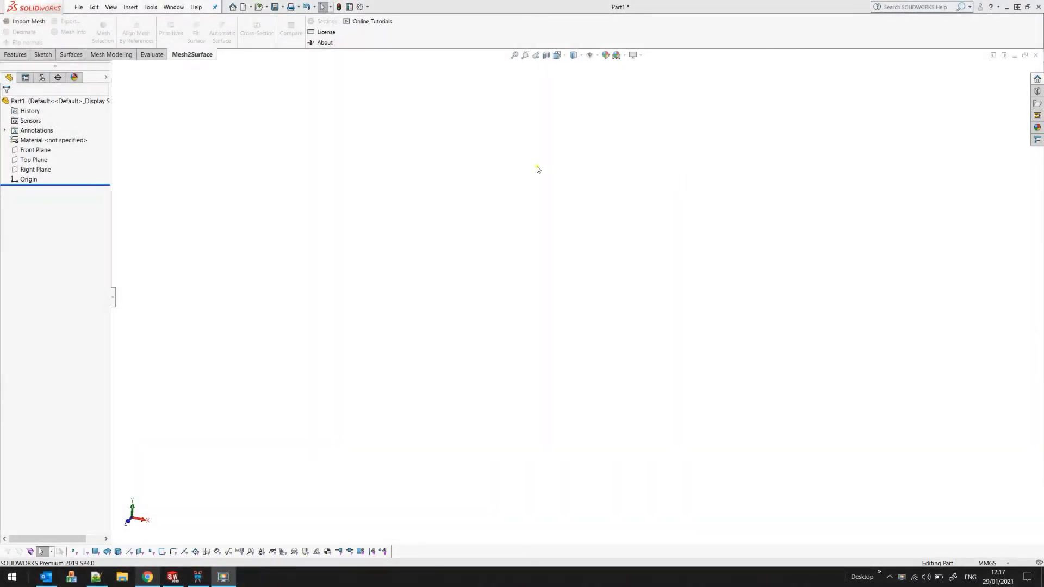
mouse_move(84, 42)
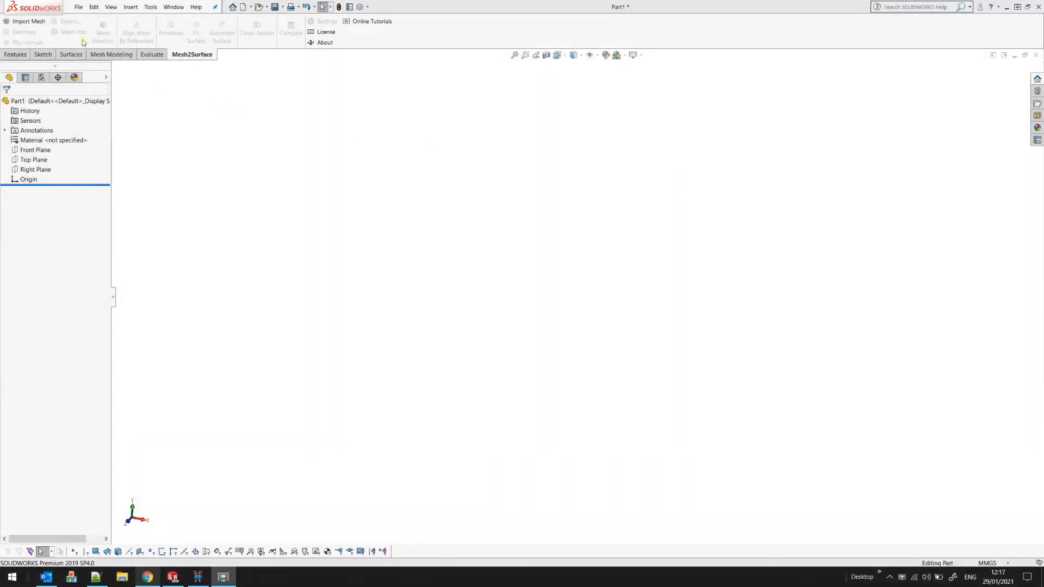
- Choose dog_scan.stl for mesh import, reaching the File units dialog
click(28, 21)
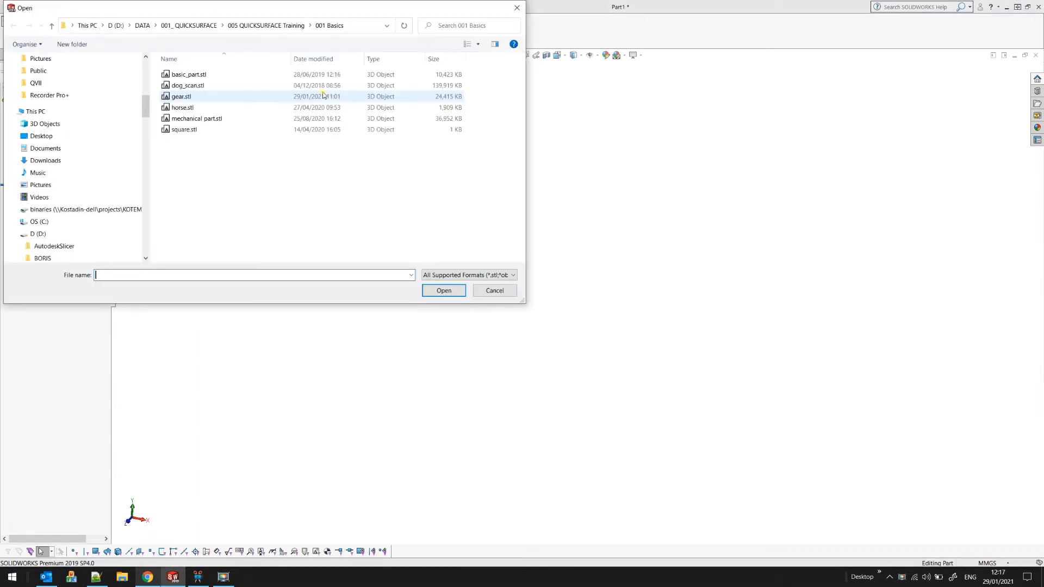
click(187, 85)
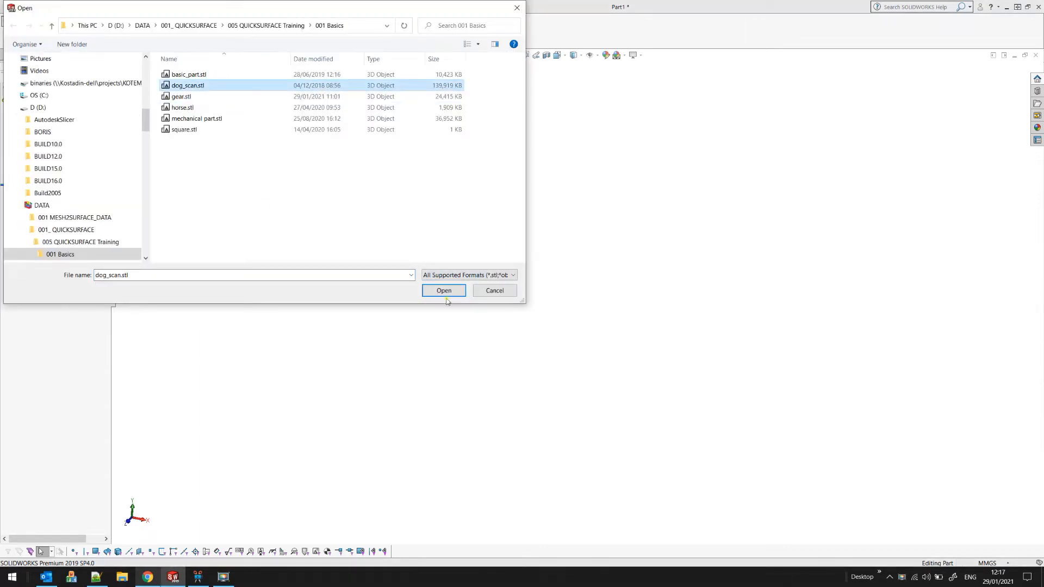
click(443, 291)
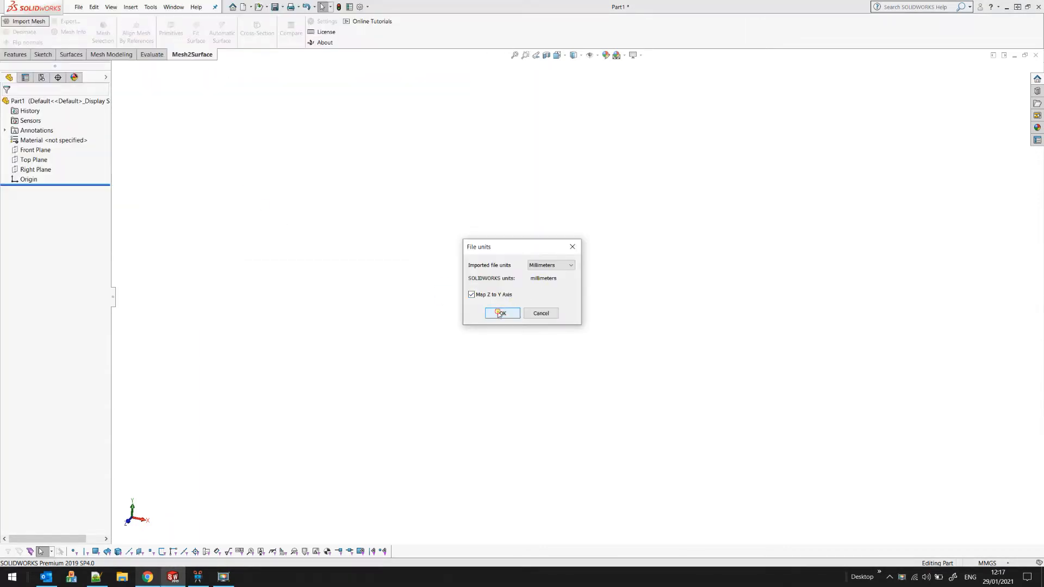
- Import the scan in millimetres as Mesh2 and review its ~1.43M points, 2.87M triangles
click(501, 313)
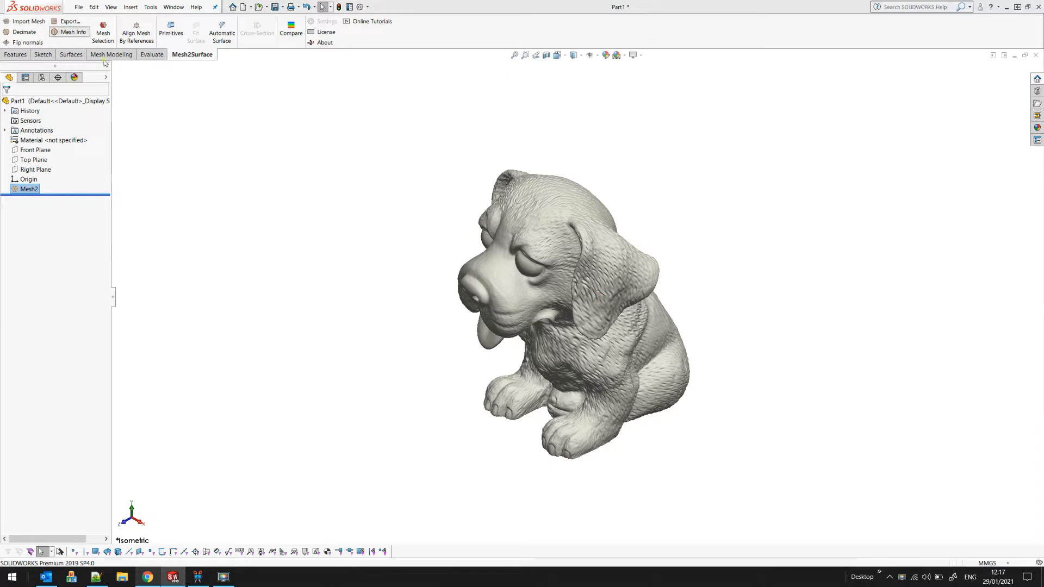
click(67, 32)
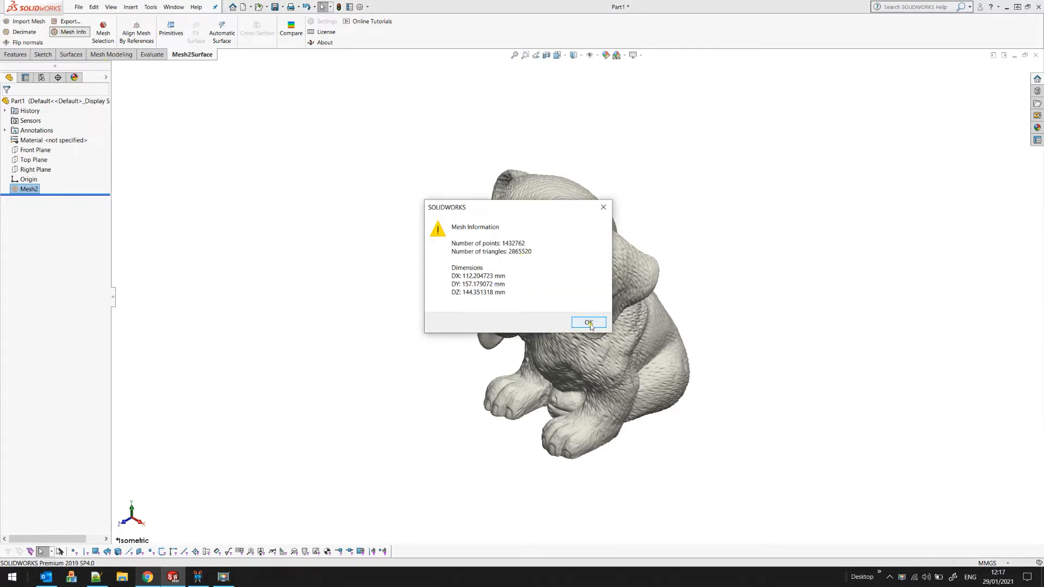
click(588, 323)
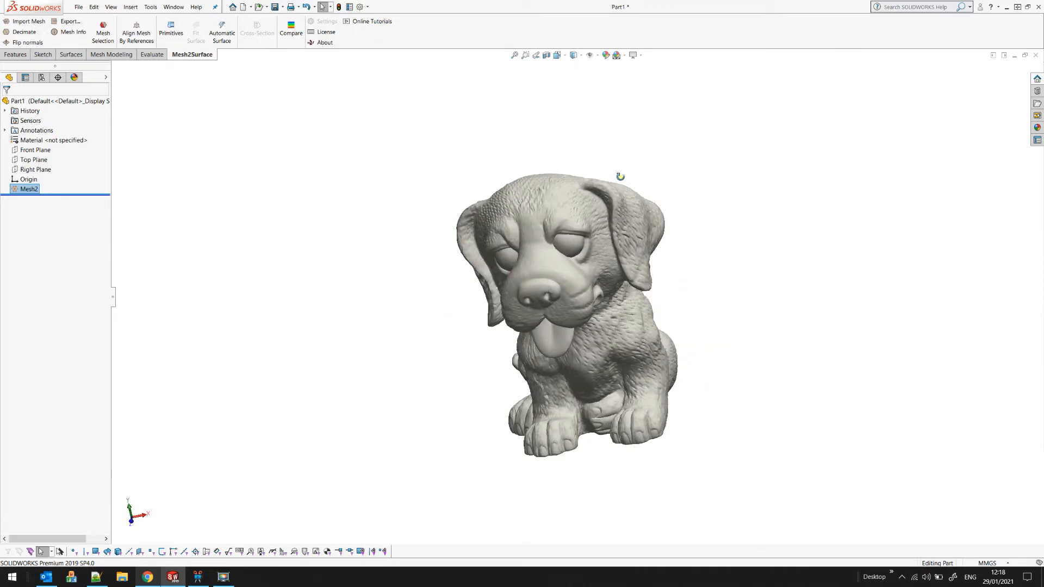
scroll(up, 3)
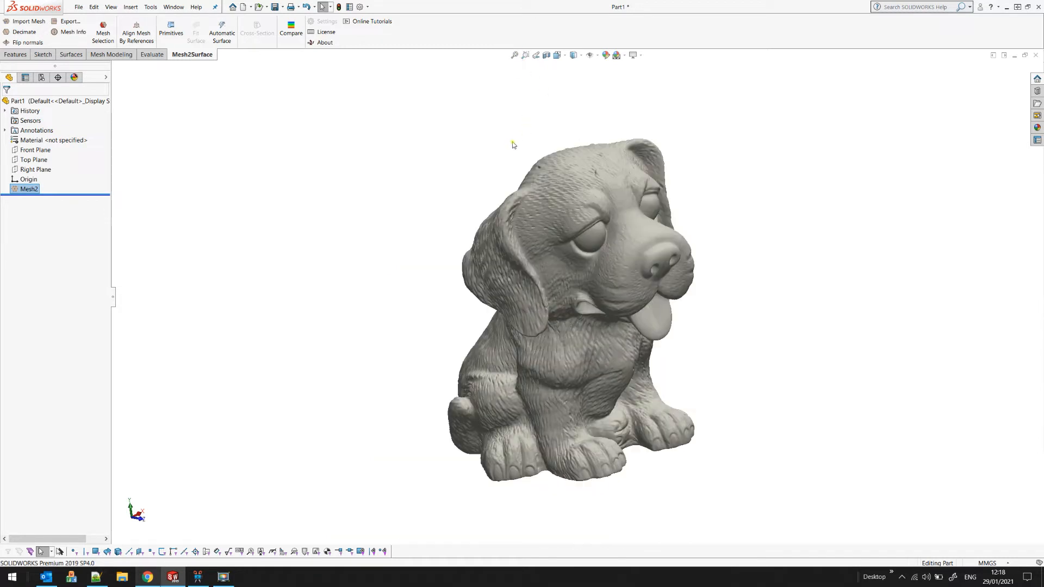
mouse_move(345, 138)
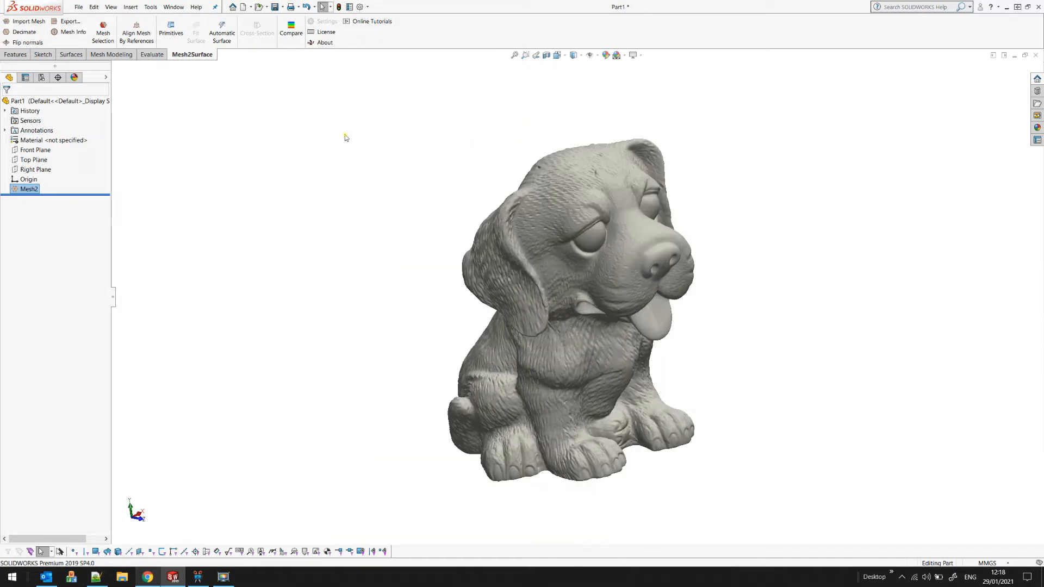
mouse_move(25, 31)
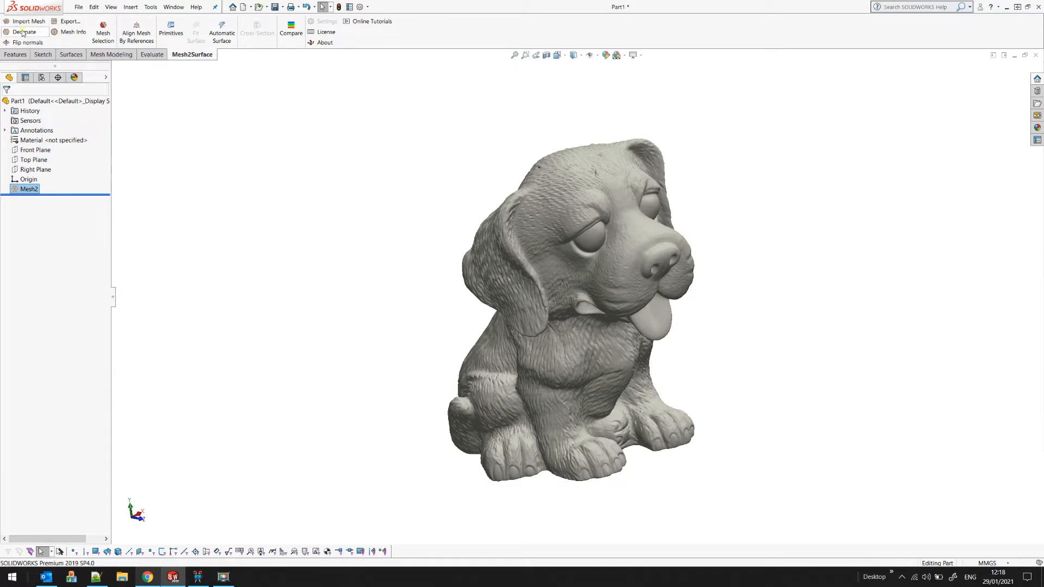
mouse_move(25, 32)
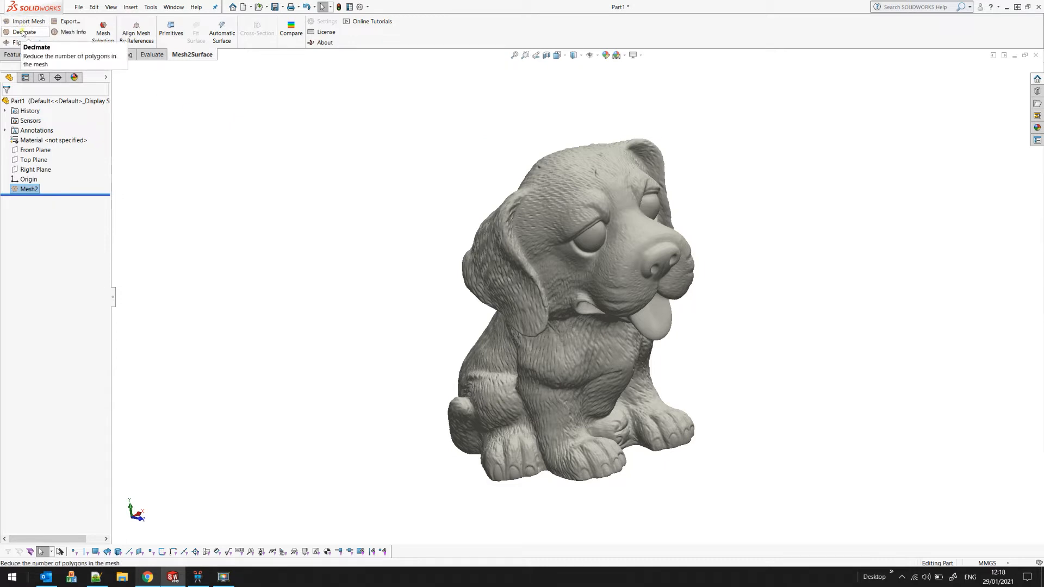
- Set Decimate to keep 30% of all triangles (859656 triangles)
click(25, 31)
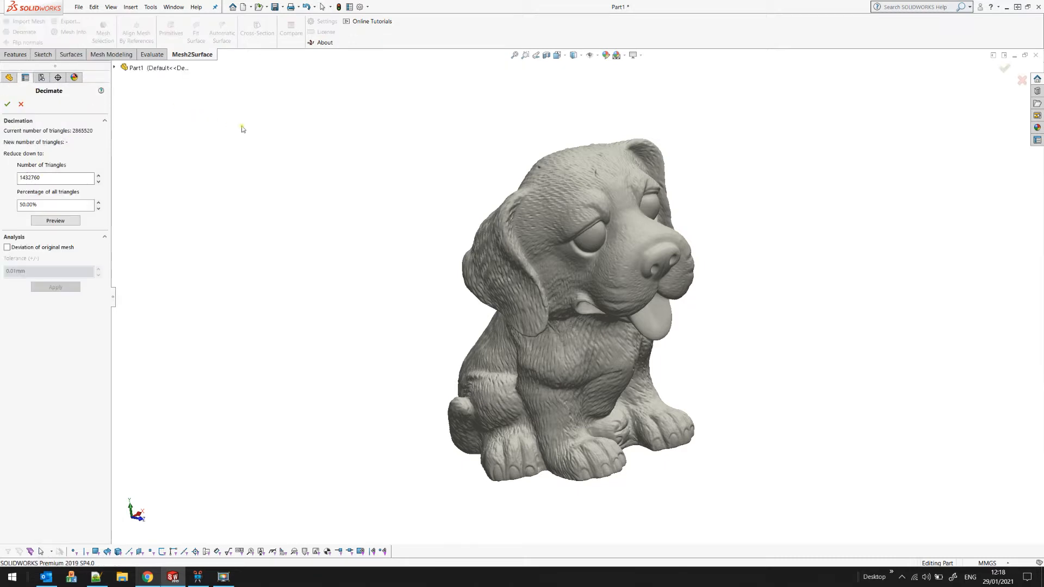
mouse_move(59, 123)
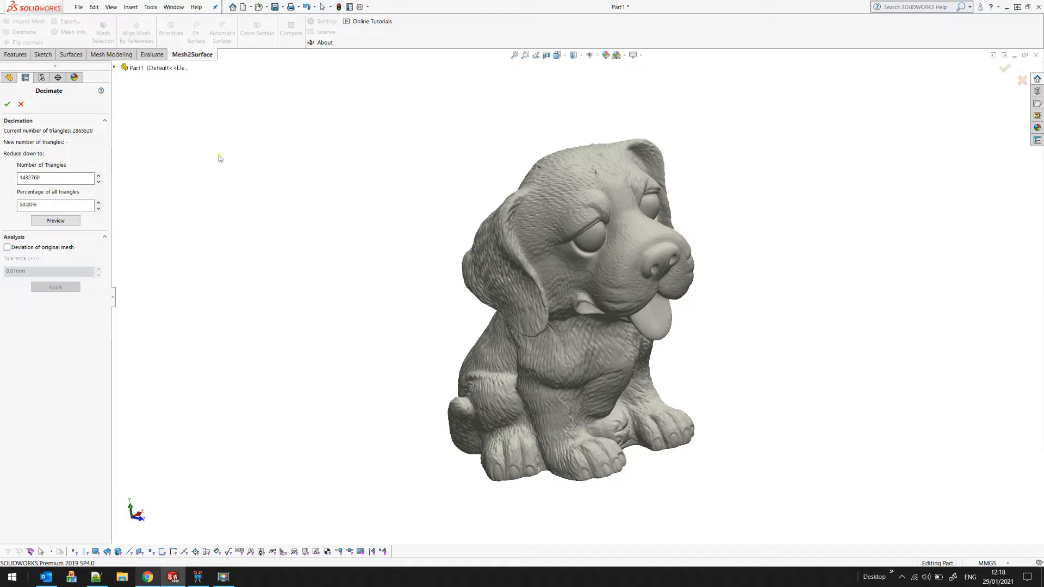
mouse_move(166, 150)
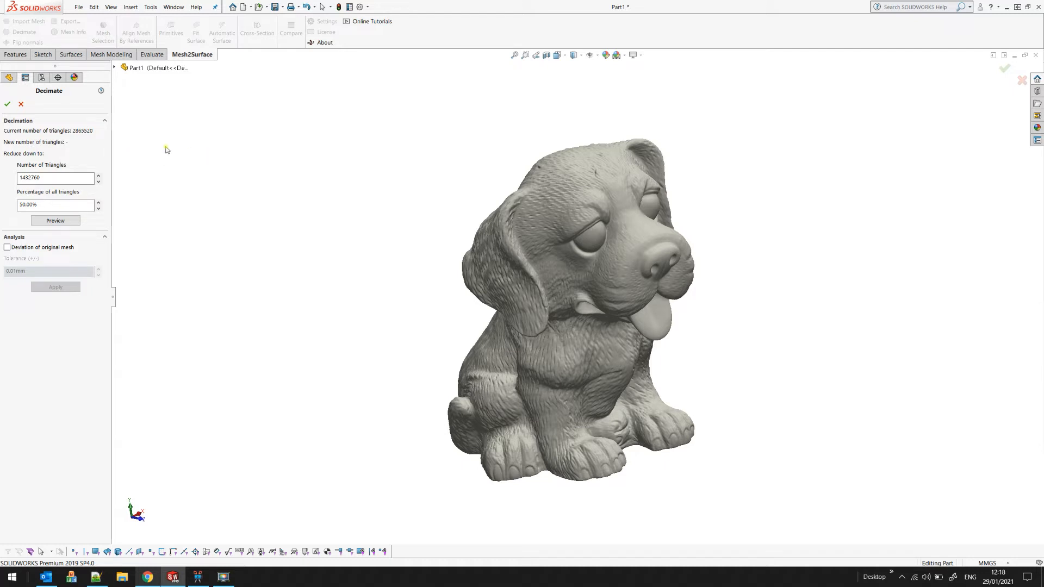
mouse_move(72, 137)
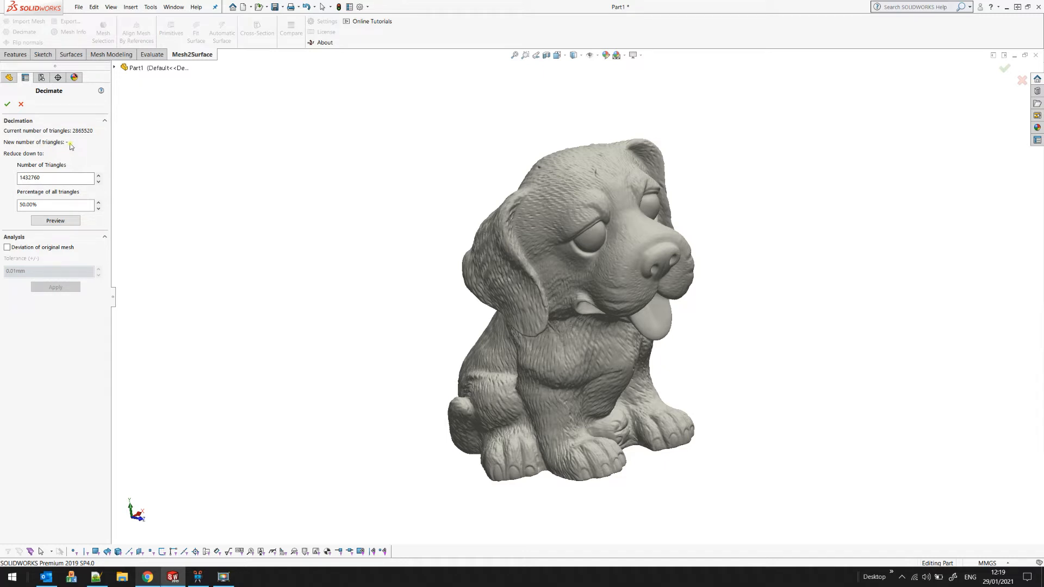
mouse_move(237, 153)
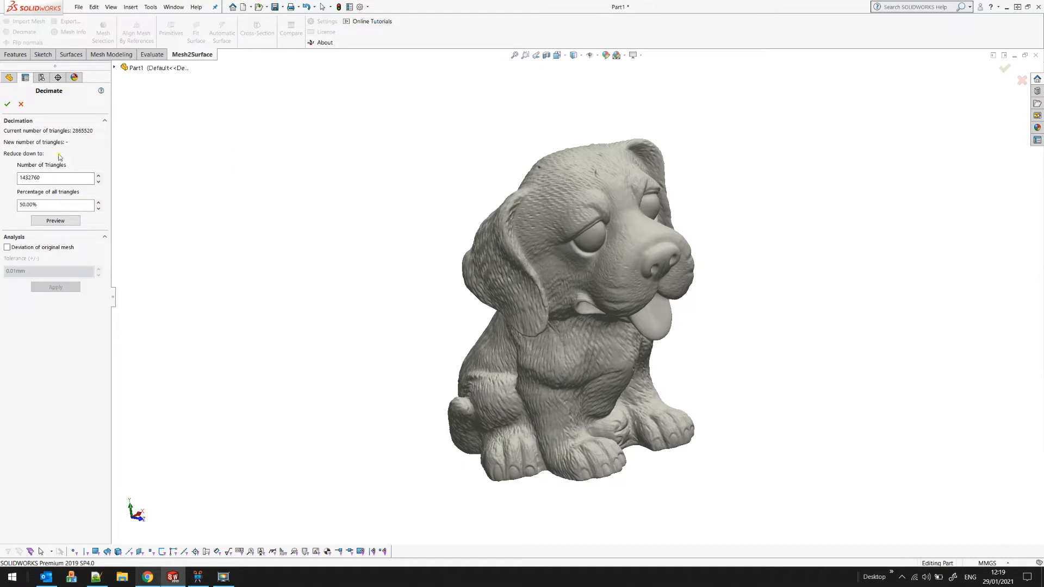
click(53, 177)
text(1000000)
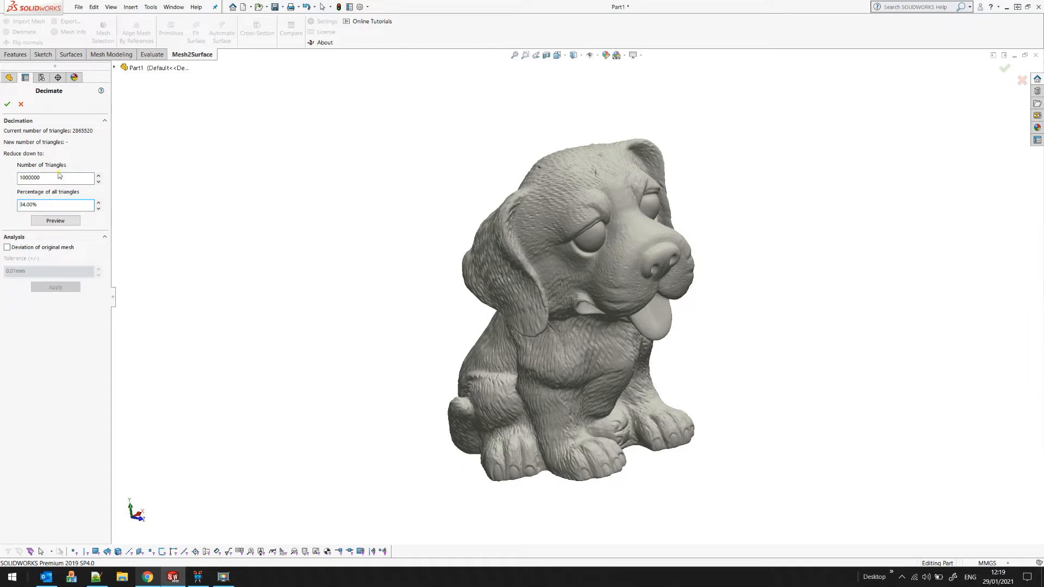
triple_click(55, 205)
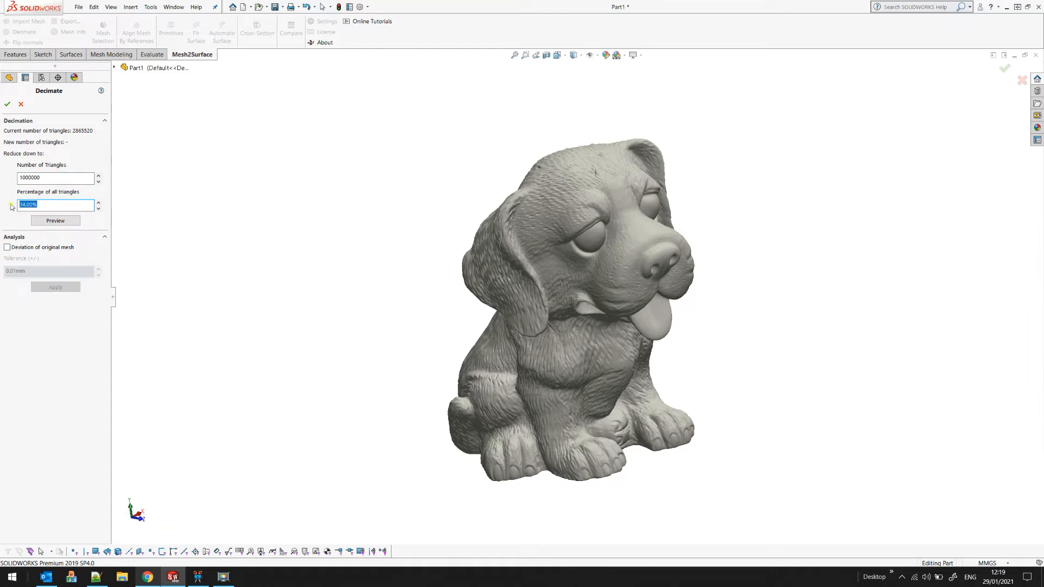
text(30)
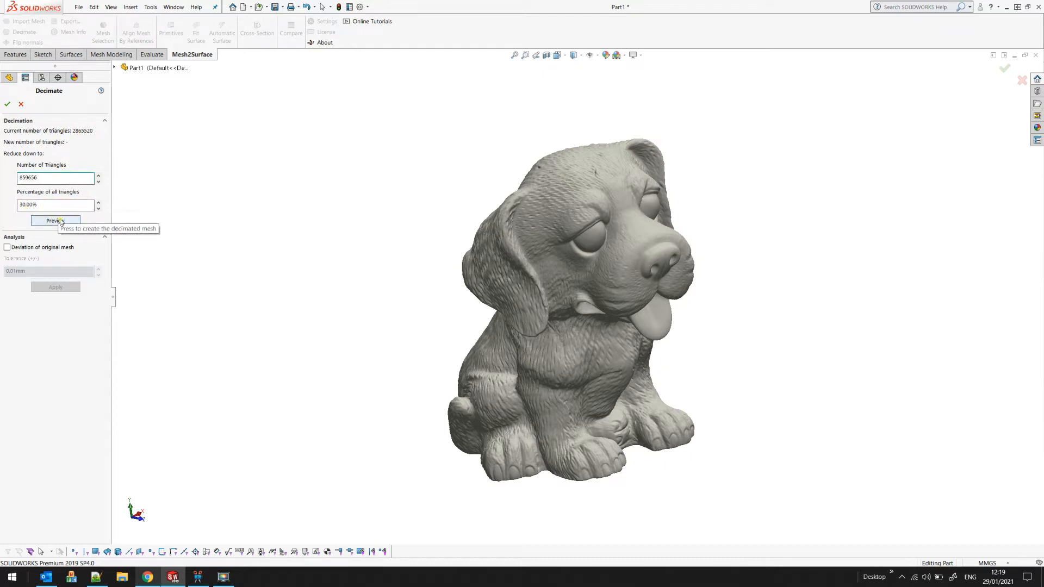
- Preview the 30% decimation and check deviation at 0.01 mm tolerance: 99.724% within
click(55, 221)
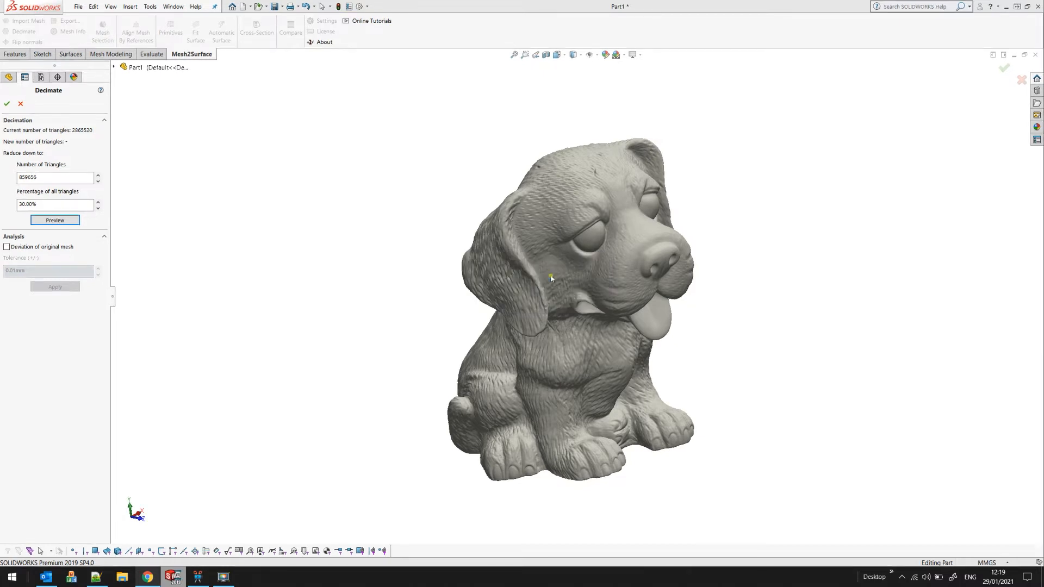
click(55, 220)
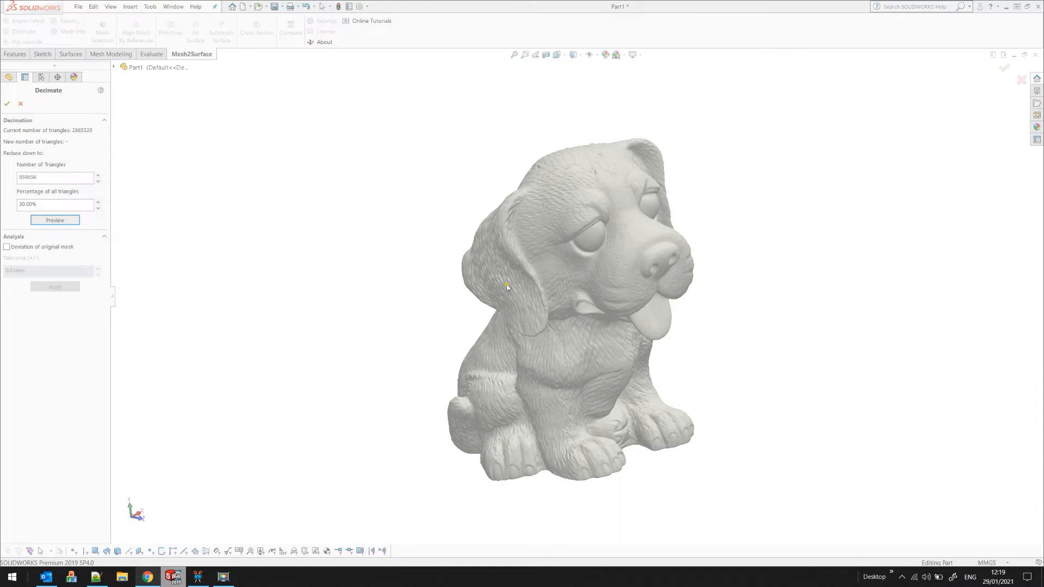
click(54, 221)
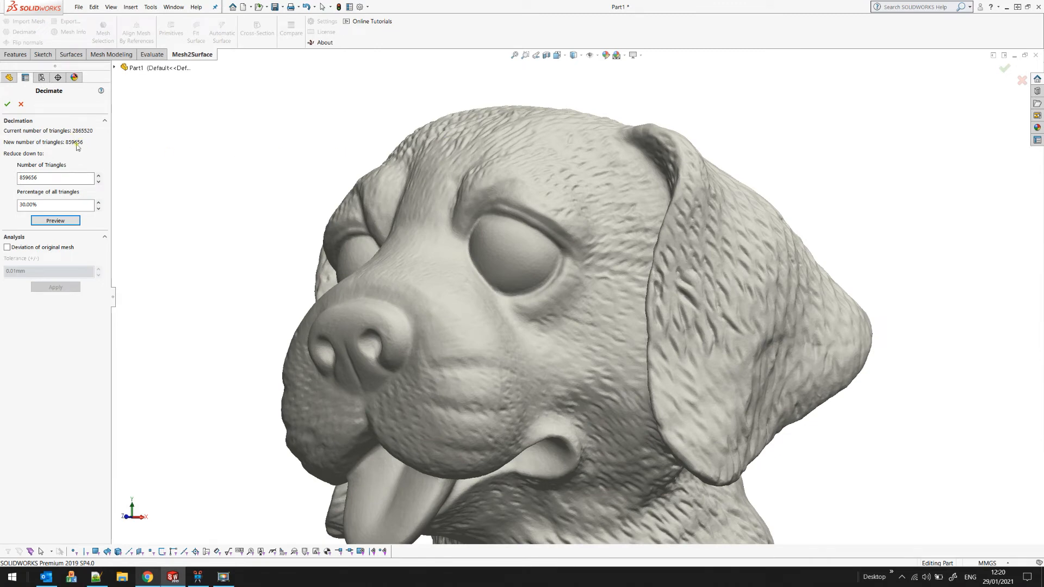
mouse_move(67, 145)
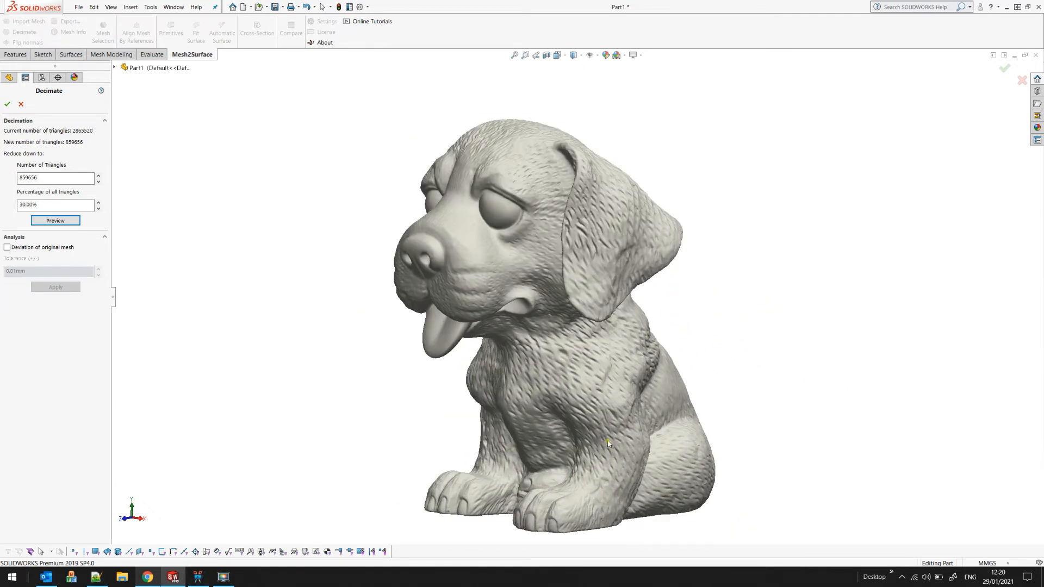
mouse_move(538, 347)
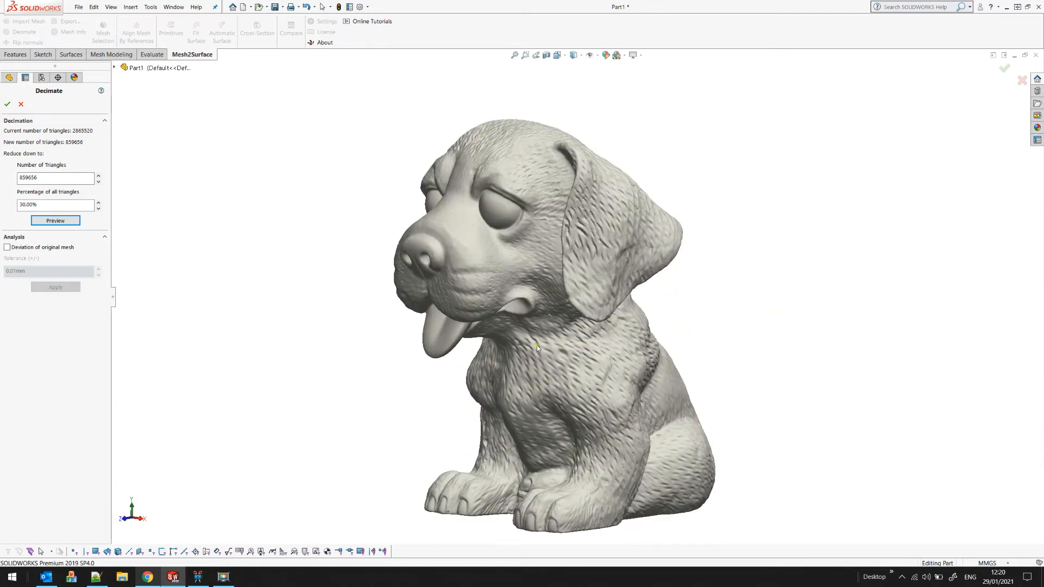
mouse_move(132, 258)
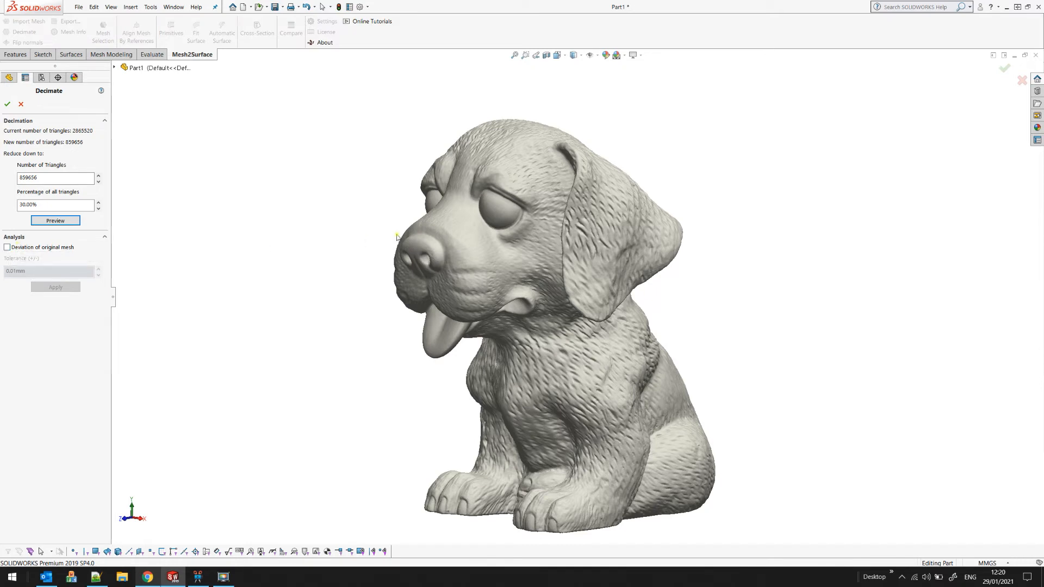
mouse_move(279, 121)
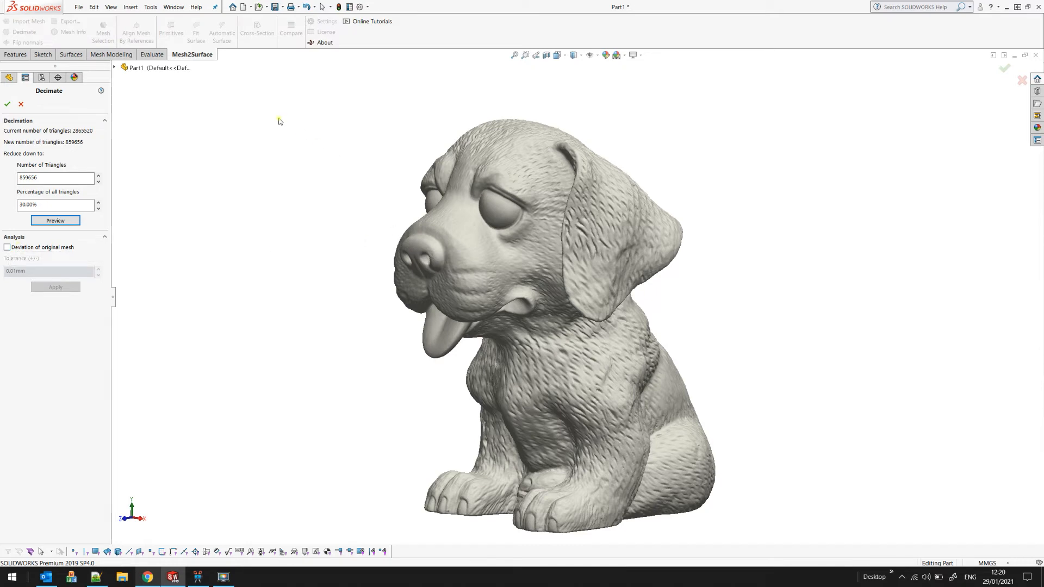
mouse_move(289, 183)
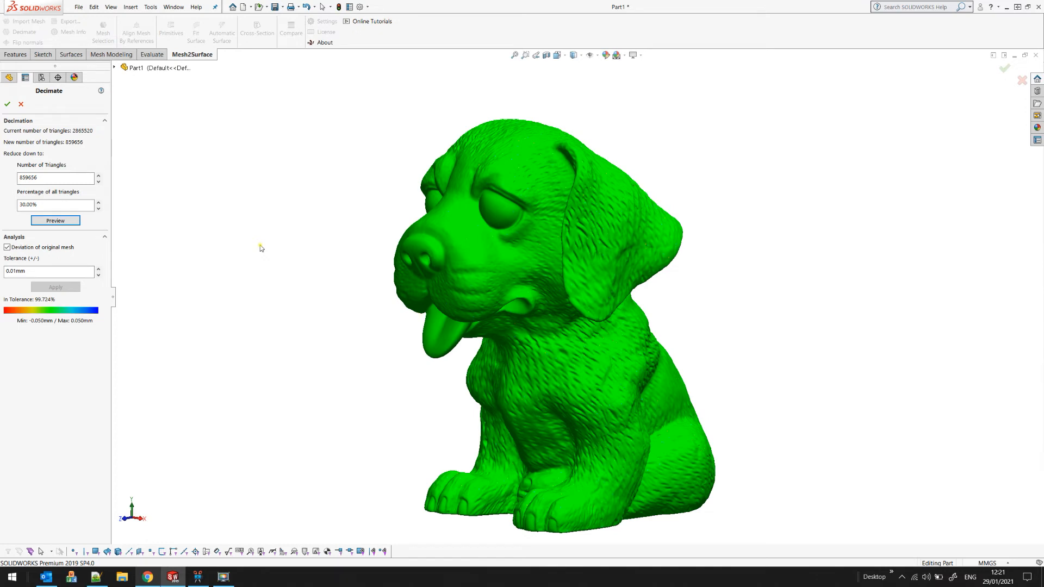
mouse_move(498, 208)
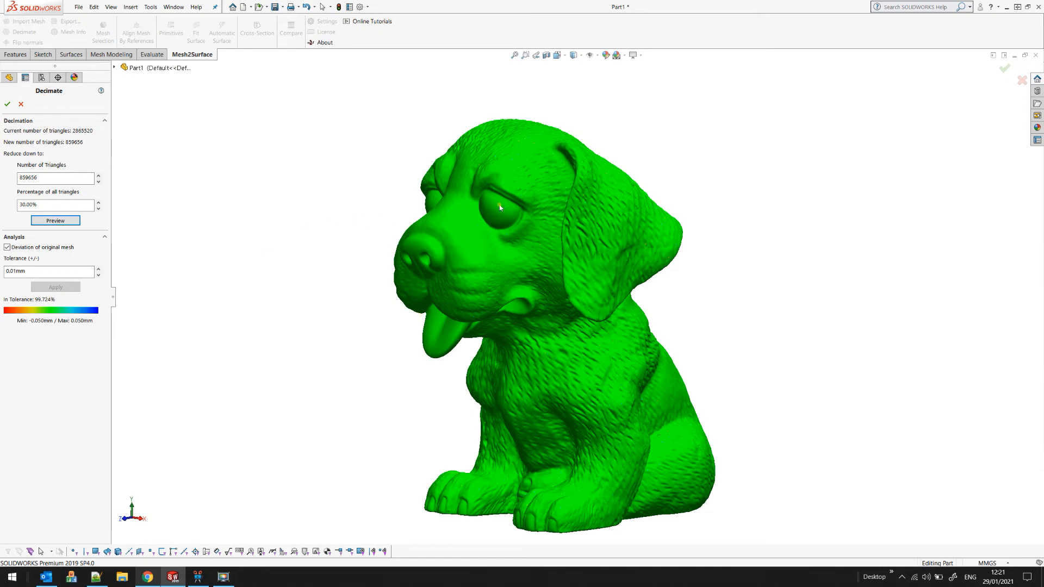
click(47, 270)
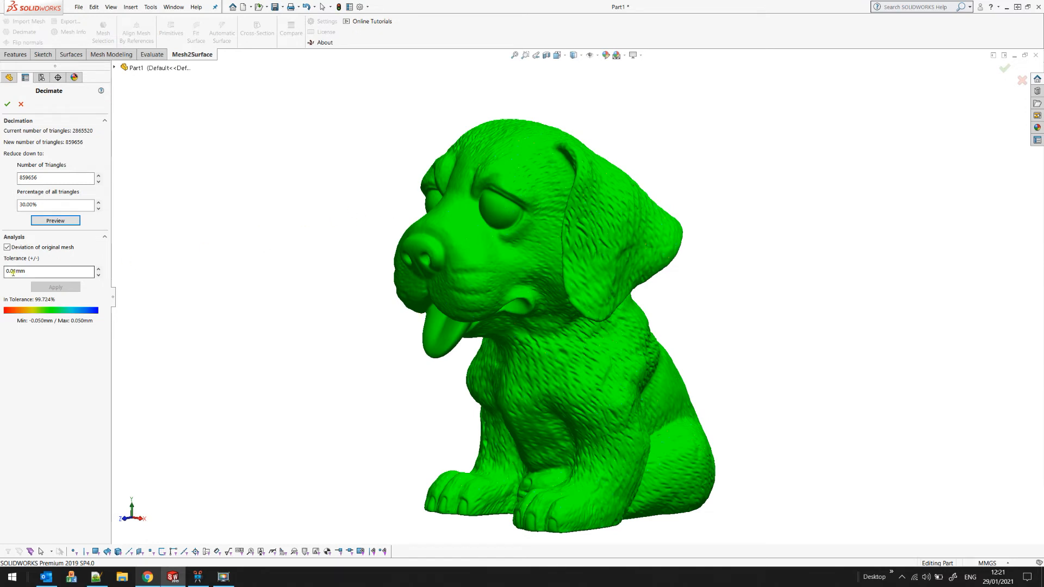
mouse_move(48, 271)
text(0.01)
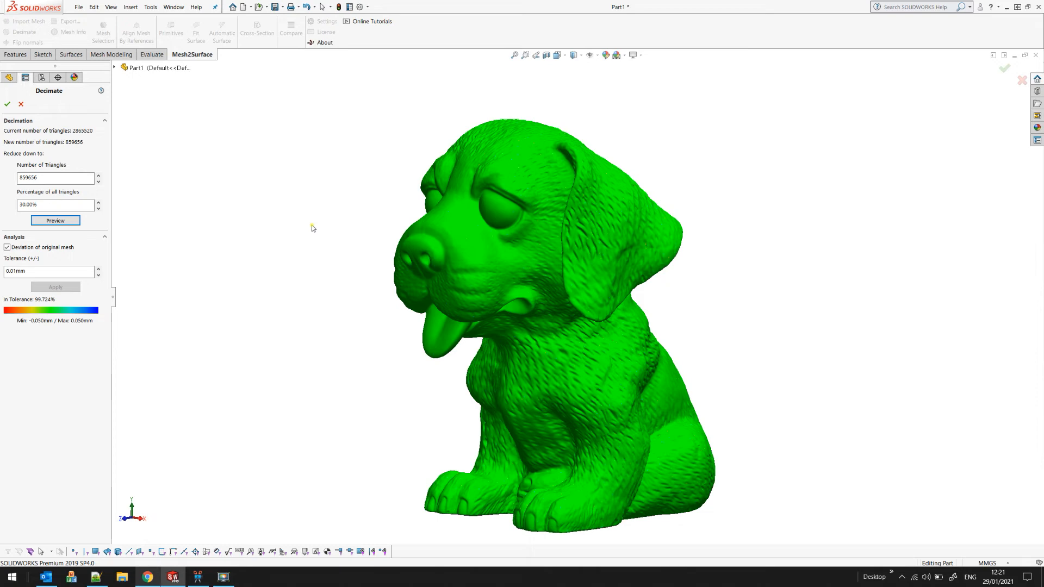
mouse_move(511, 164)
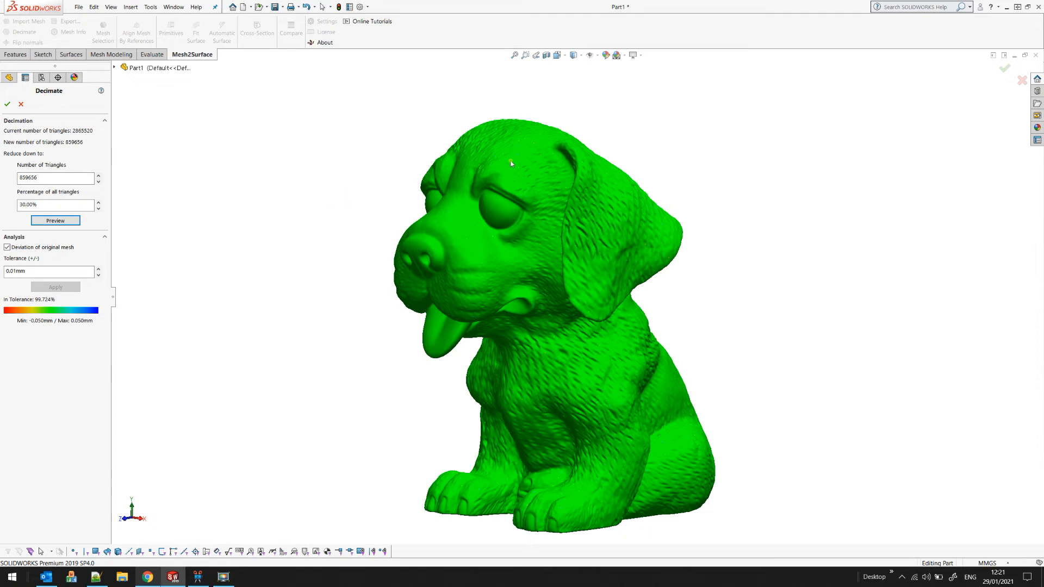
mouse_move(493, 165)
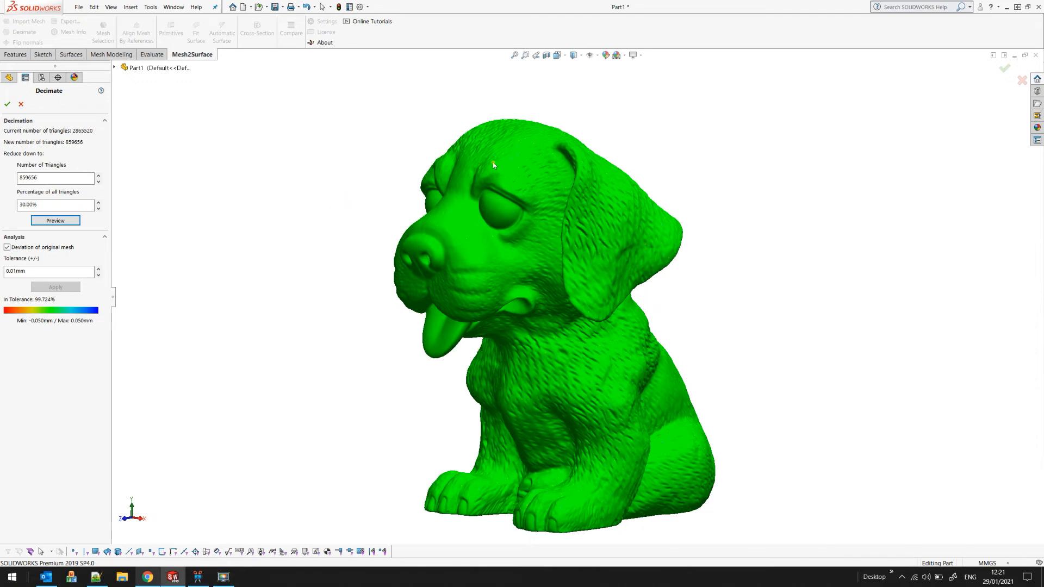
mouse_move(467, 248)
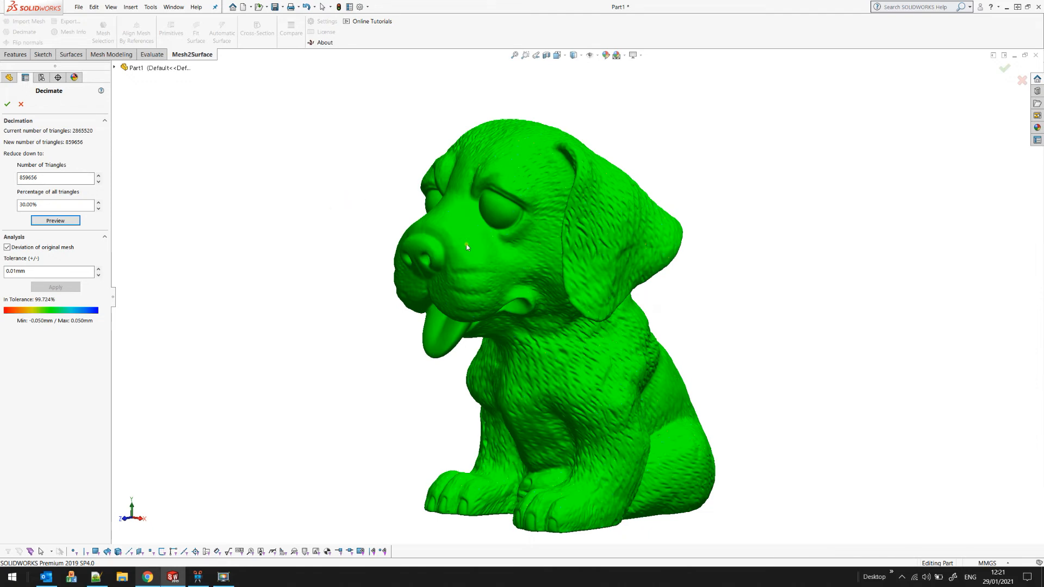
mouse_move(379, 236)
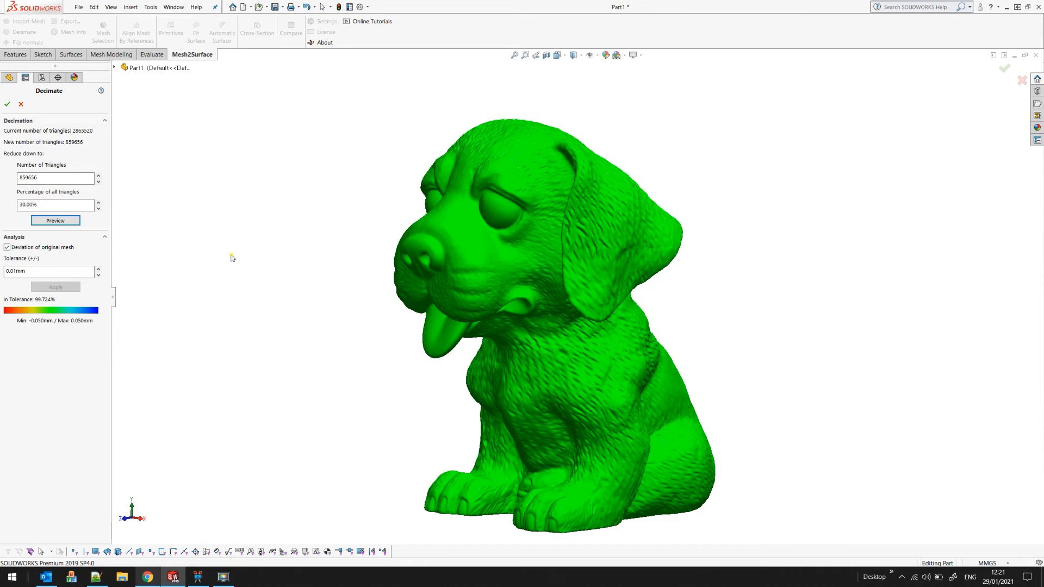
mouse_move(5, 304)
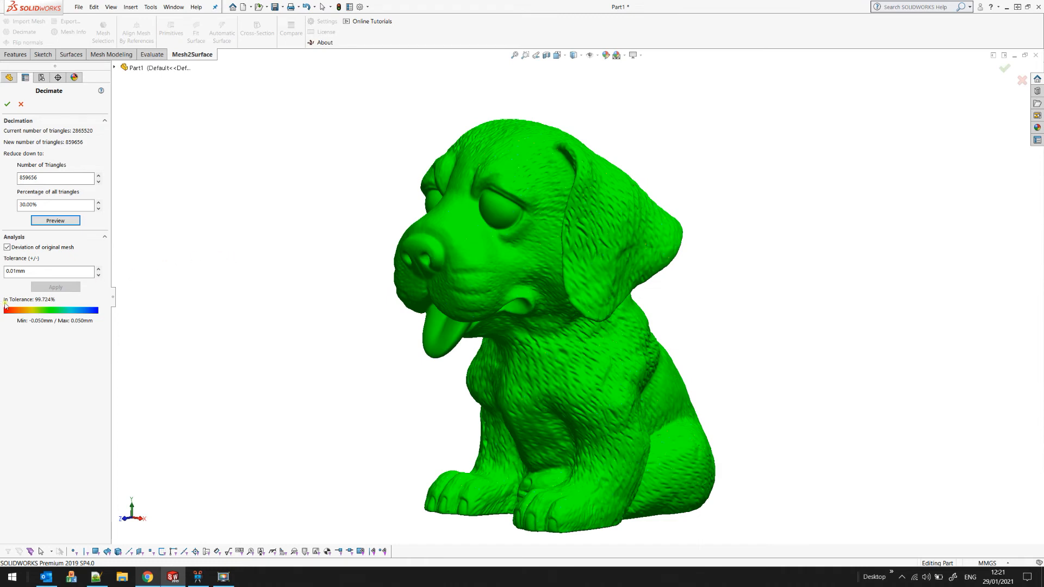
mouse_move(44, 306)
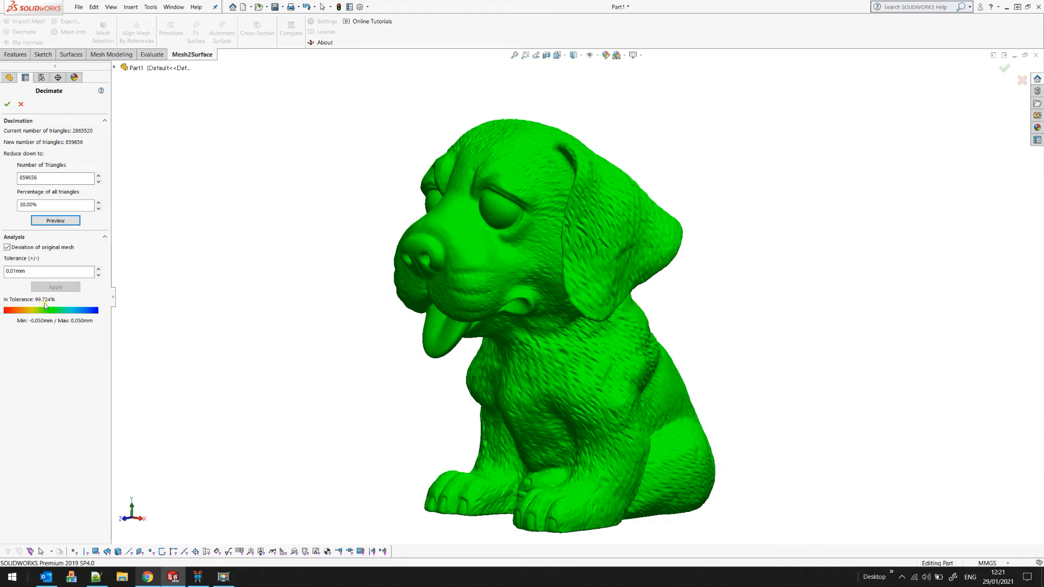
mouse_move(368, 274)
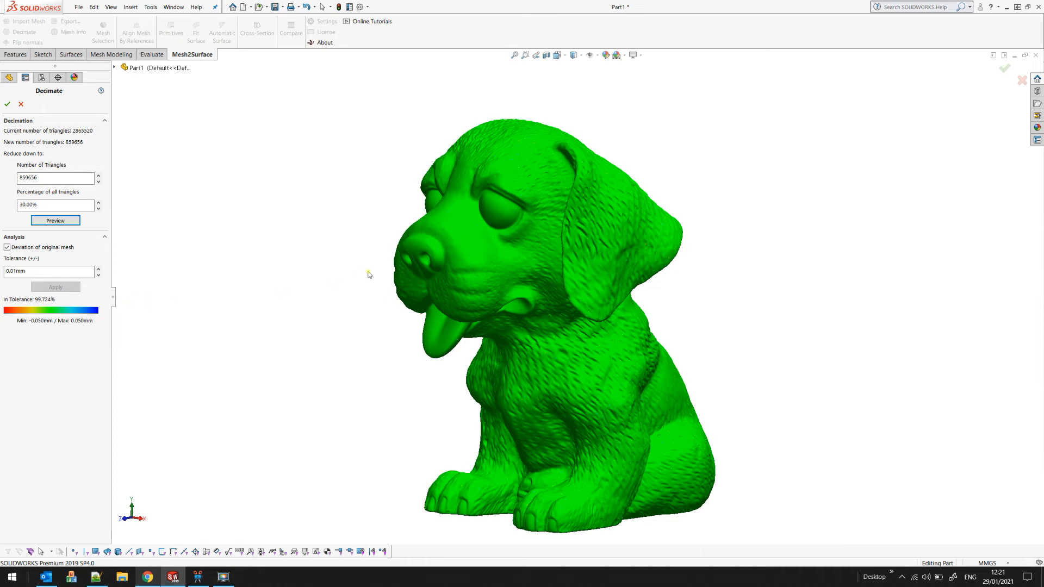
mouse_move(556, 215)
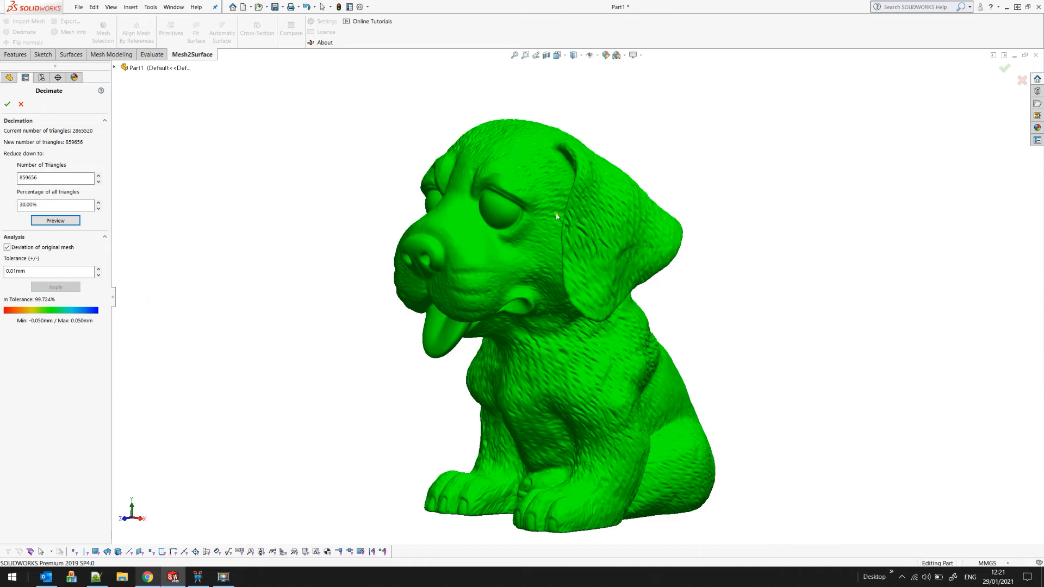
- Recompute deviation at 0.005 mm tolerance, showing 67.055% within as a colour map
scroll(up, 3)
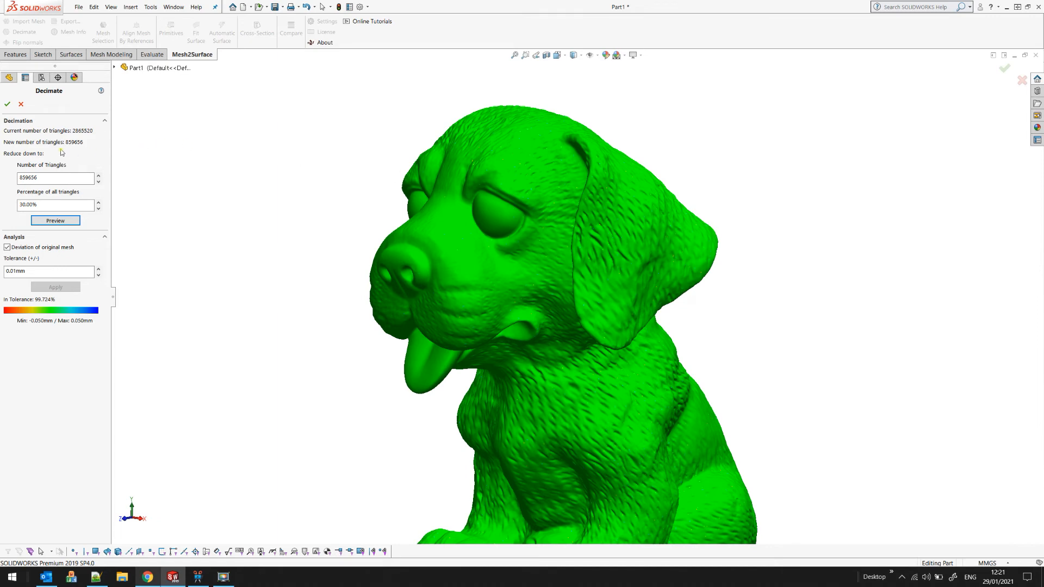
mouse_move(71, 147)
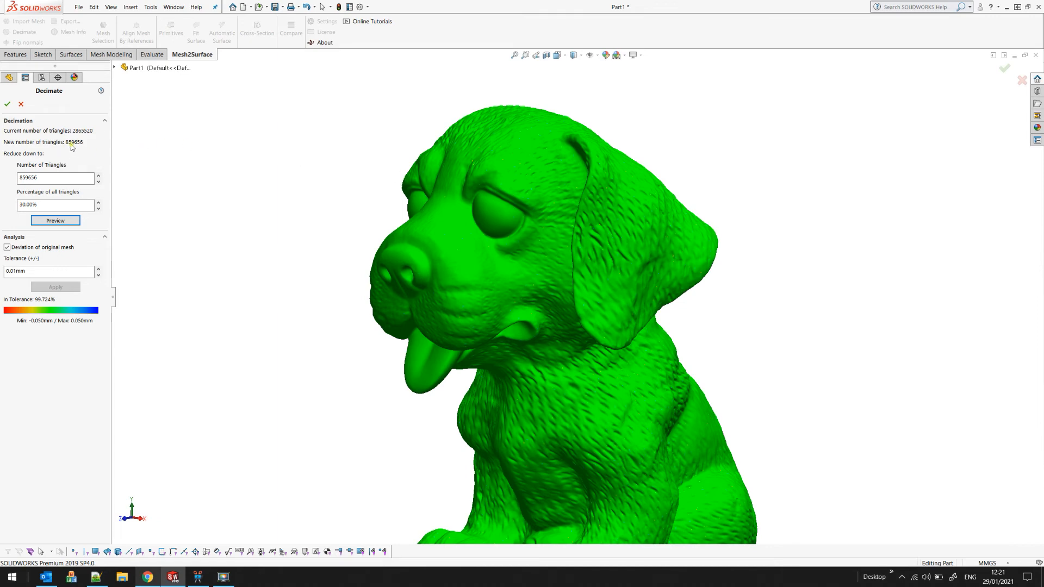
mouse_move(455, 171)
text(0.005)
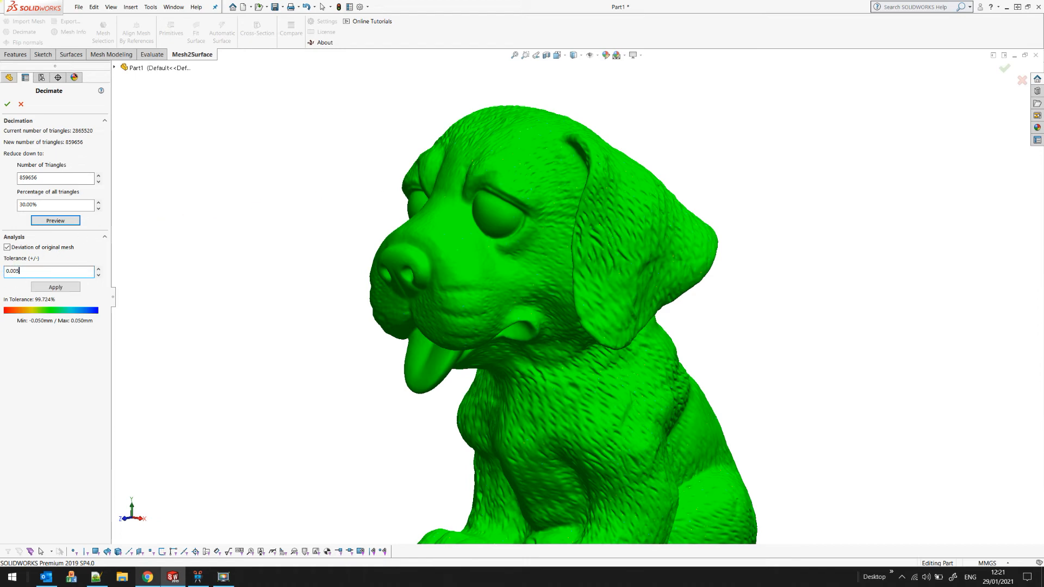
click(55, 287)
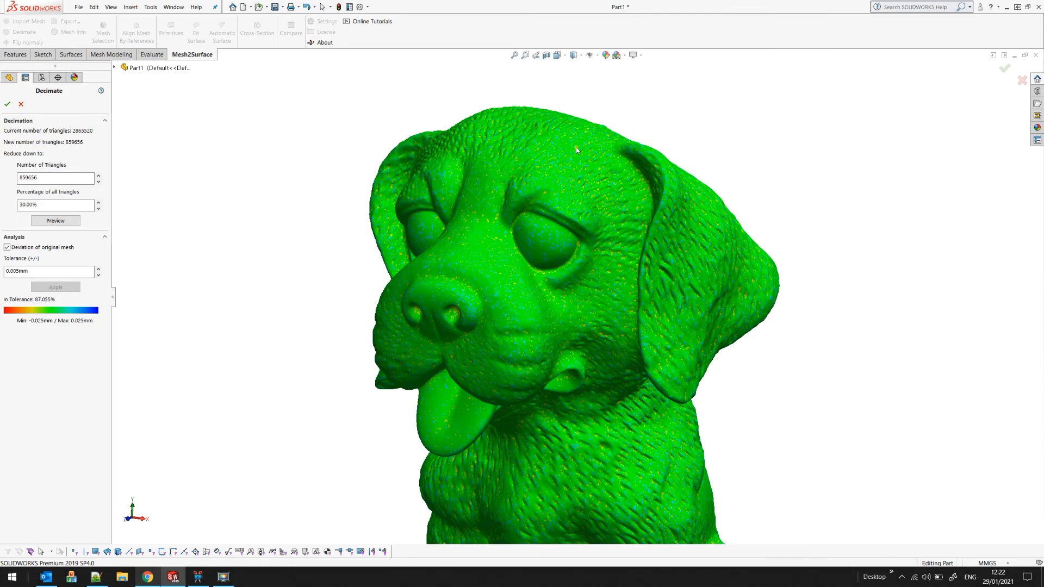
scroll(up, 3)
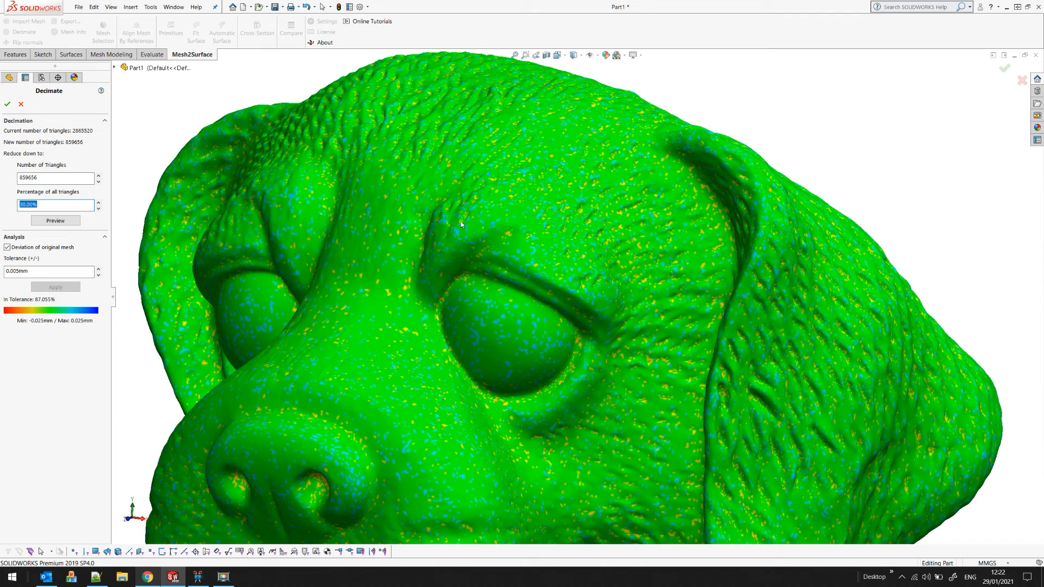
mouse_move(470, 221)
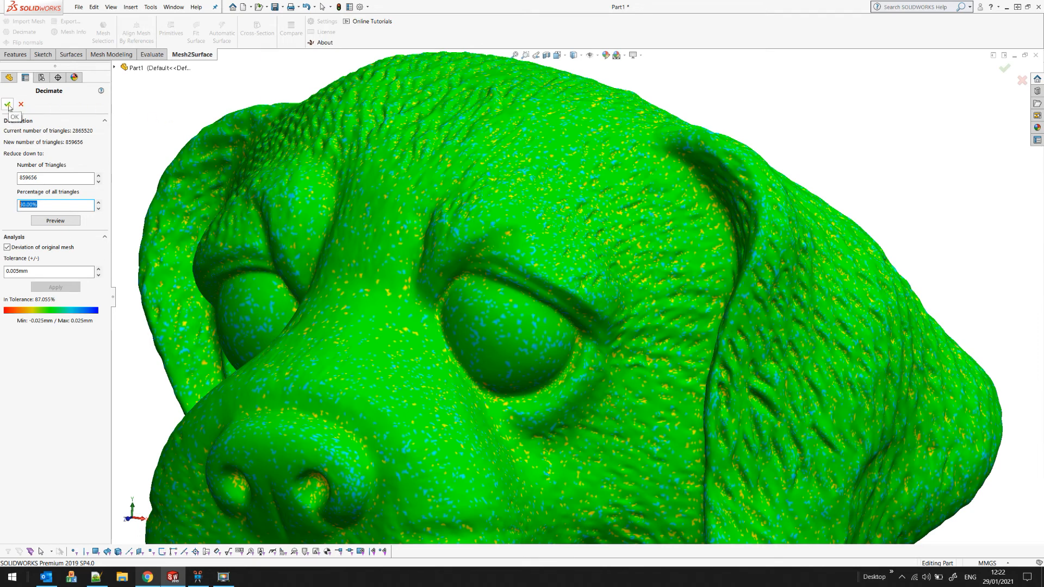
- Accept the decimation and confirm replacing the original mesh with the 30% version
click(8, 104)
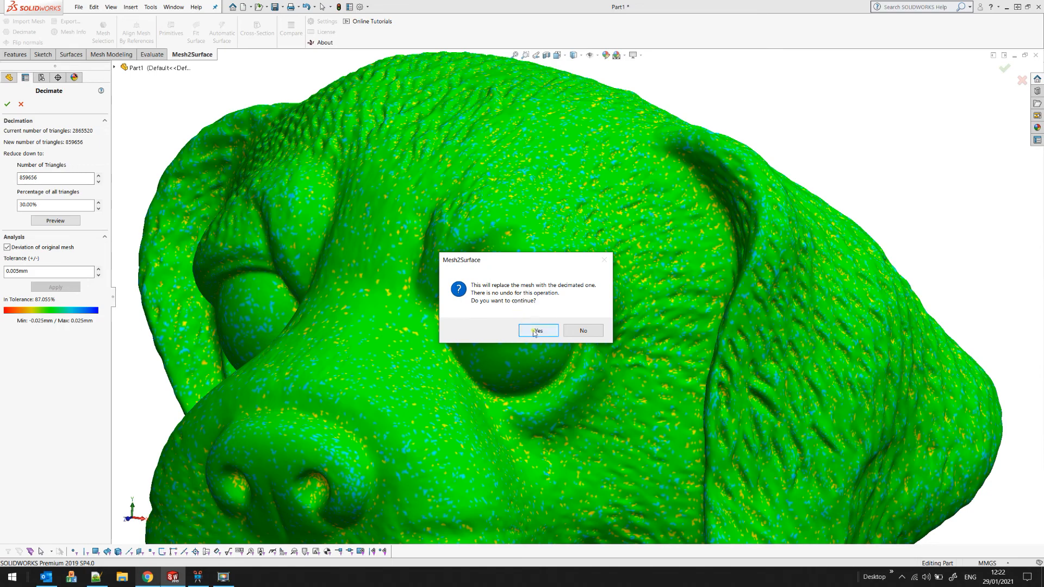
click(537, 331)
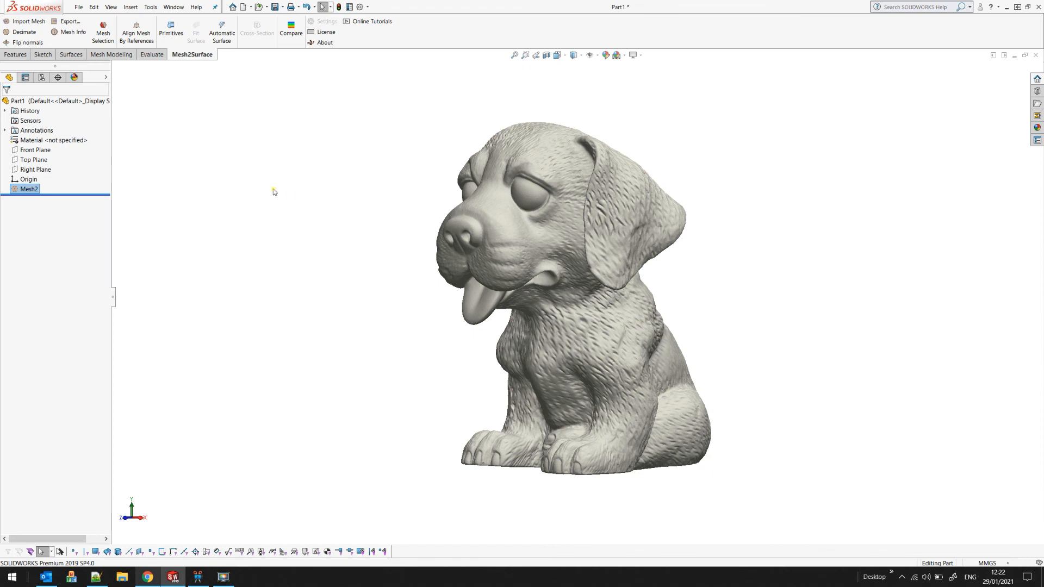
mouse_move(248, 188)
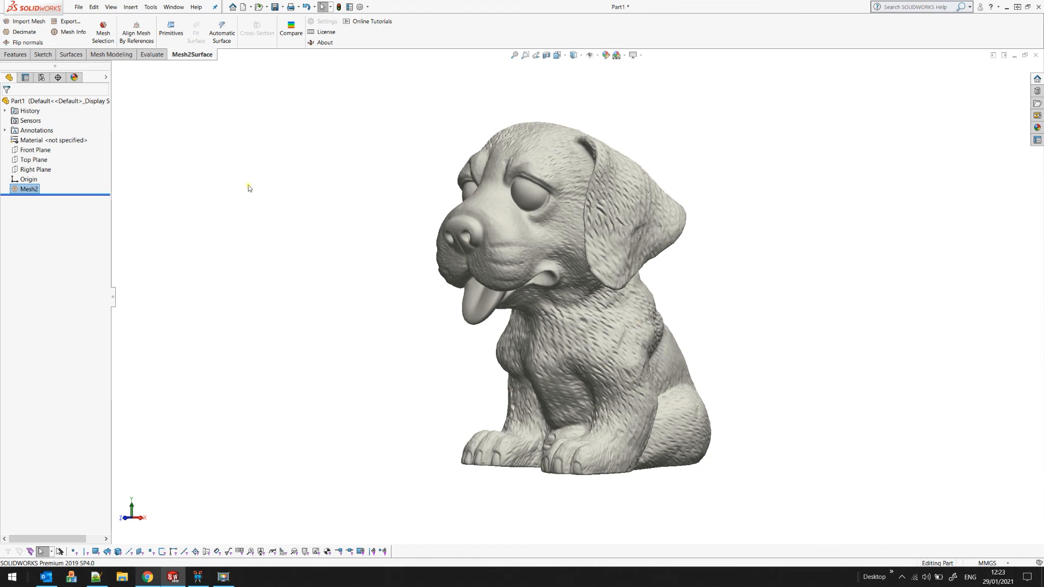
mouse_move(106, 107)
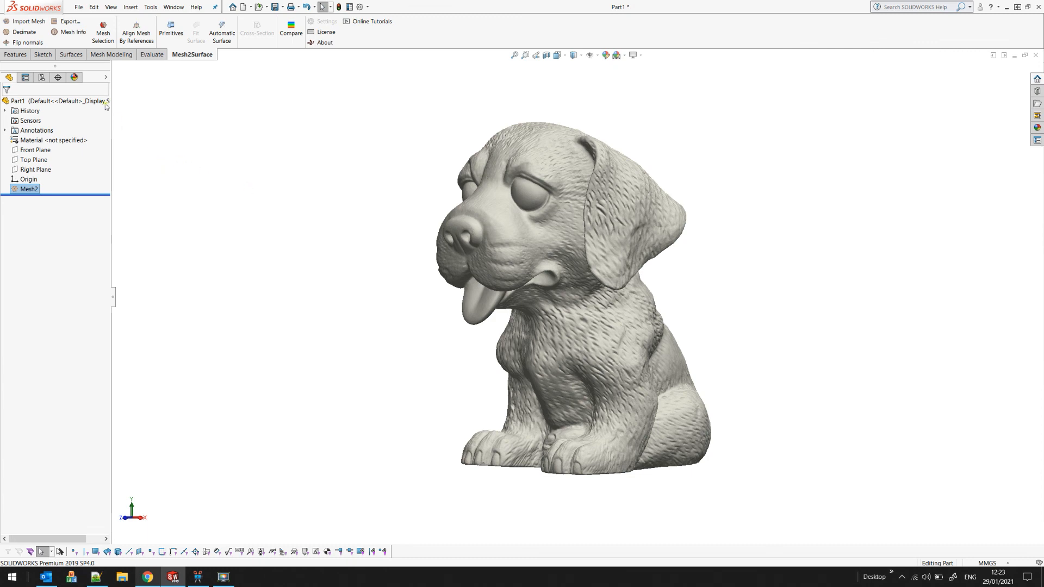
mouse_move(69, 21)
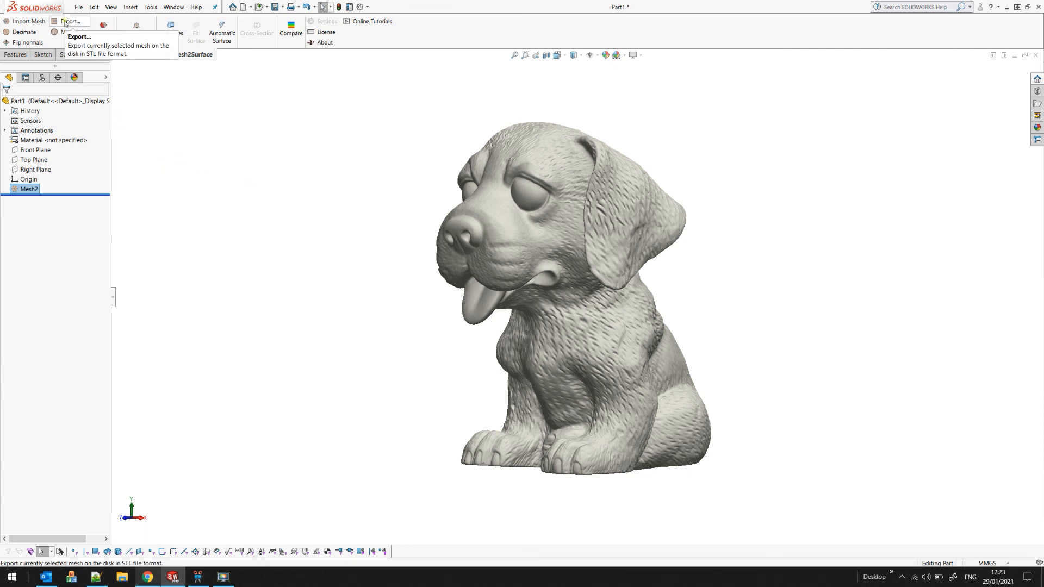
mouse_move(340, 145)
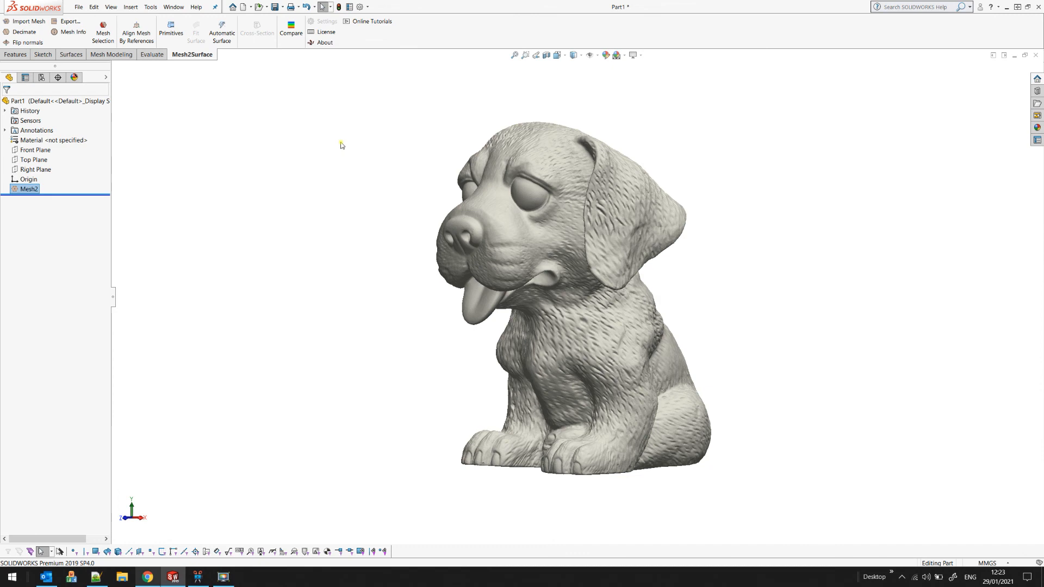
mouse_move(544, 231)
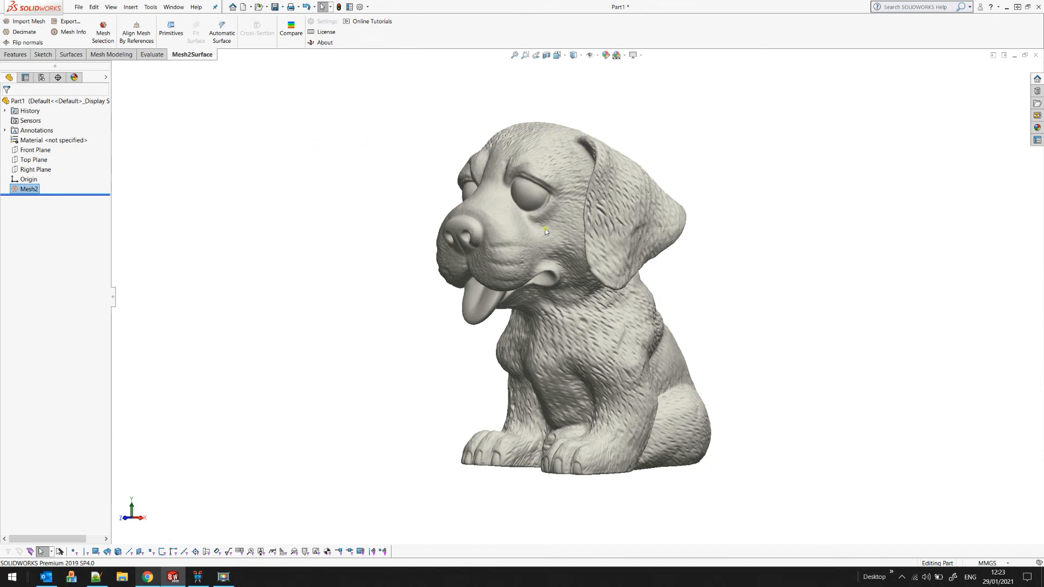
mouse_move(590, 230)
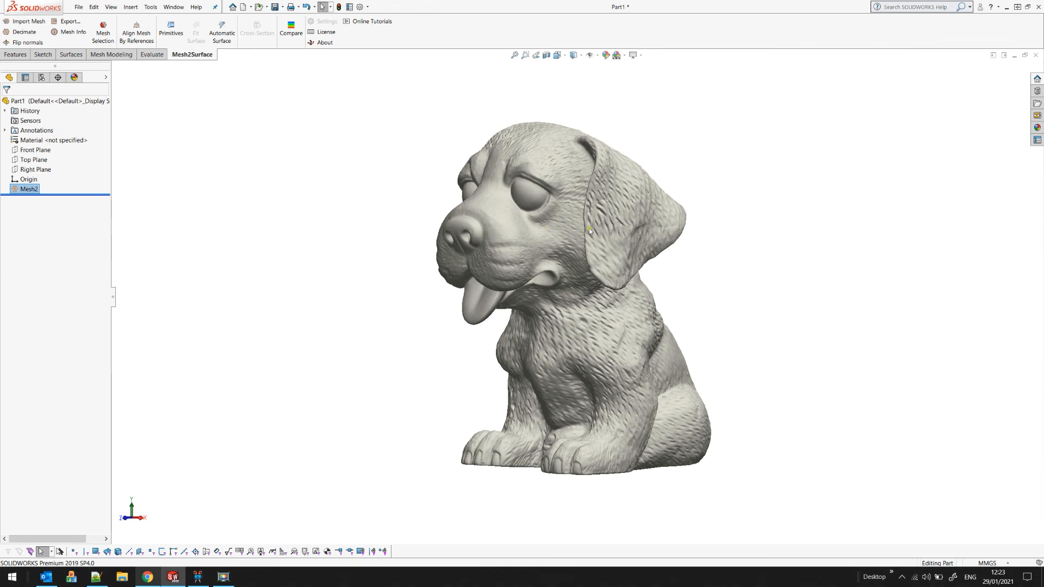
mouse_move(622, 230)
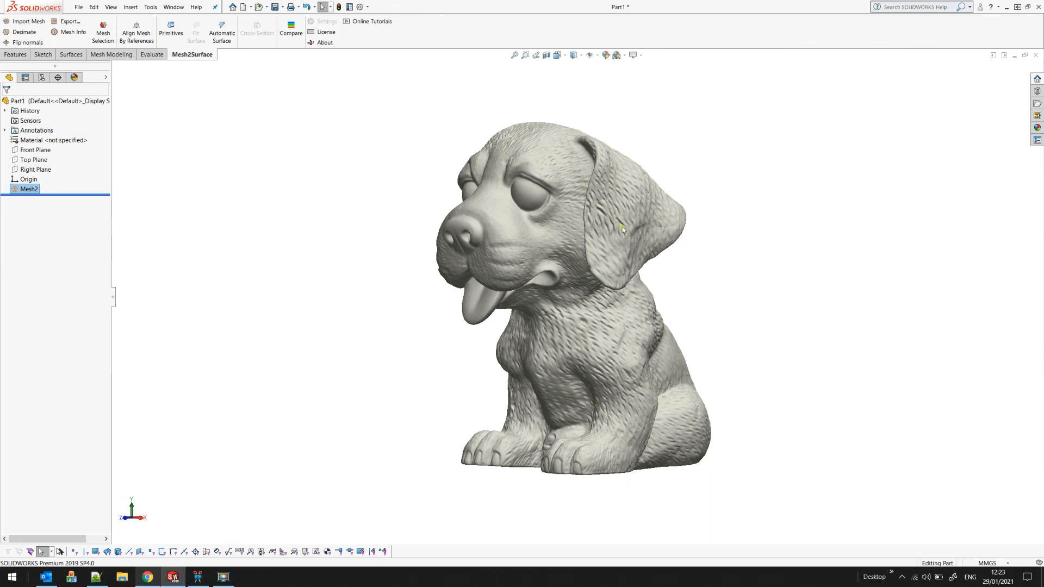